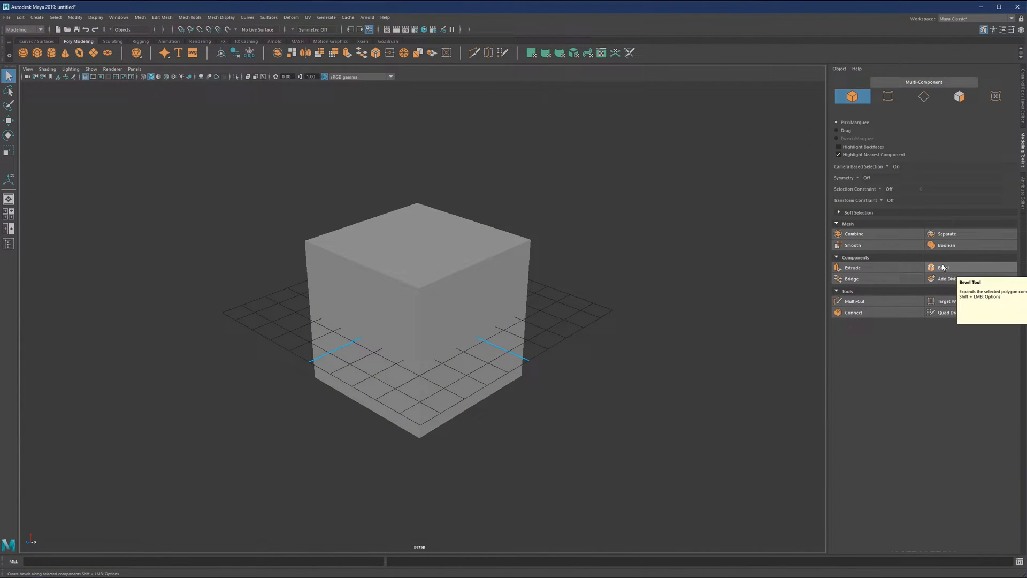
{"action": "mouse_move", "coordinate": [807, 275]}
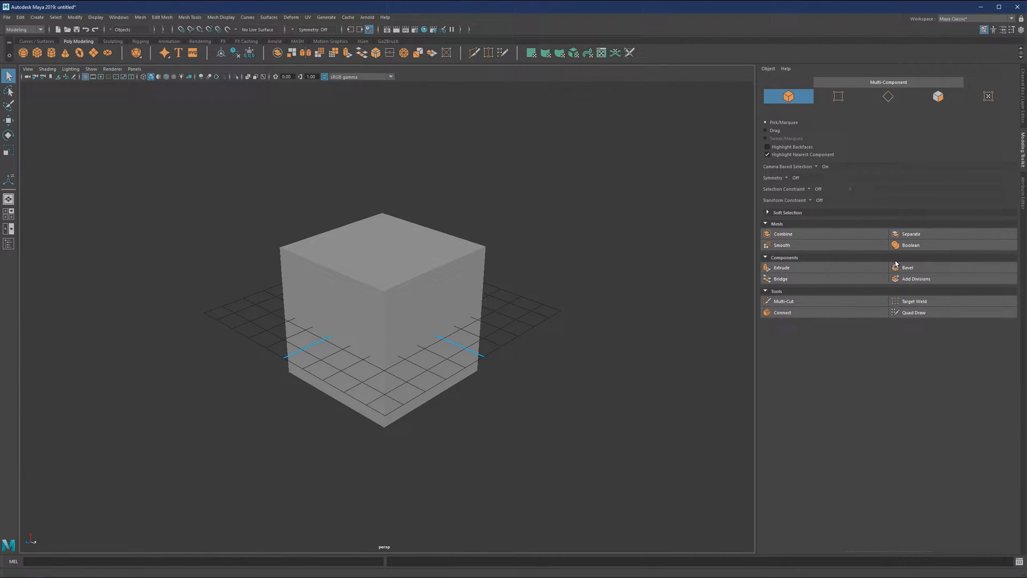
{"action": "mouse_move", "coordinate": [907, 267]}
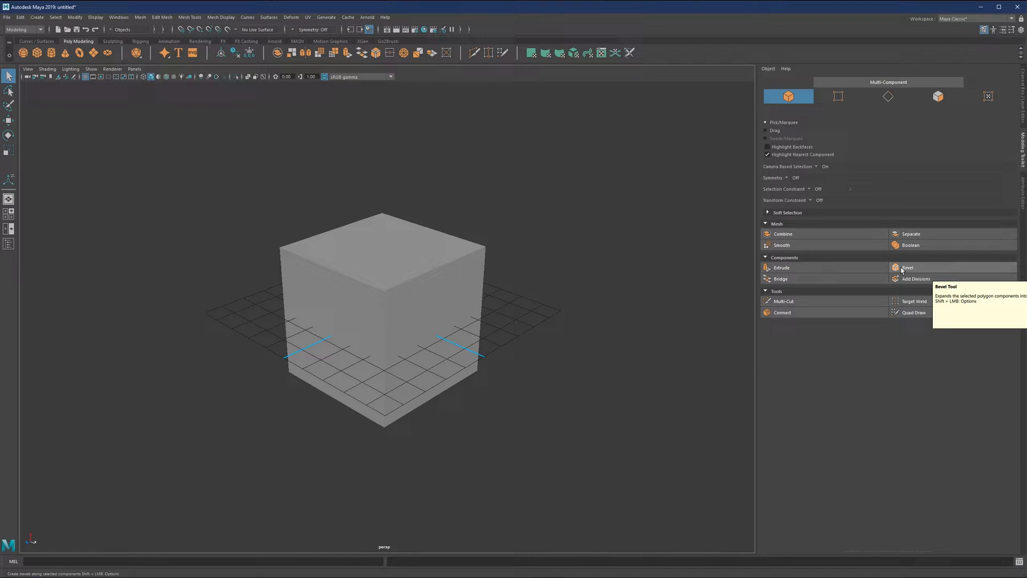
{"action": "mouse_move", "coordinate": [806, 263]}
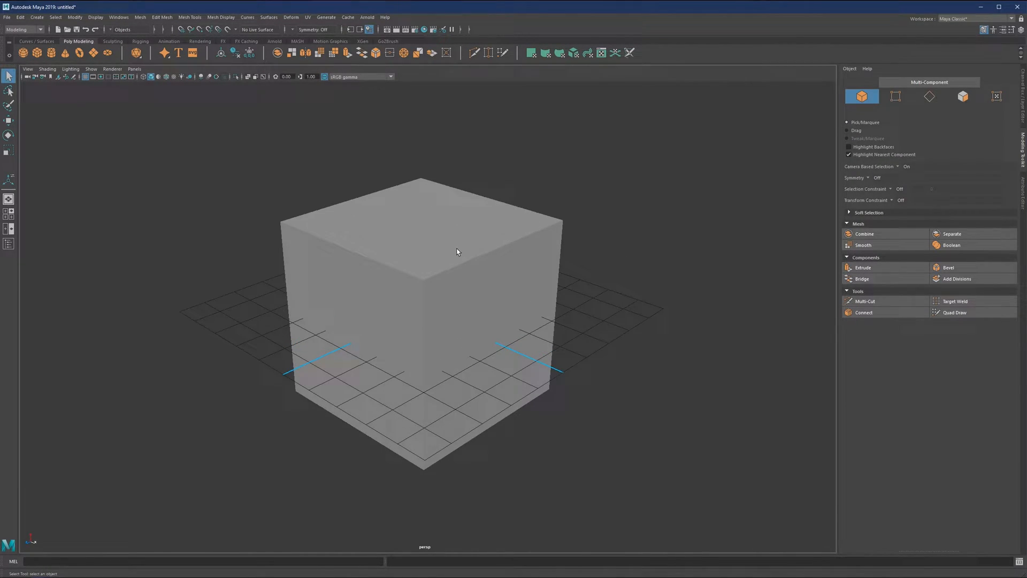
Step: Hide the ground grid so only the cube shows, switching between edge and face picking
{"action": "left_click", "coordinate": [929, 97]}
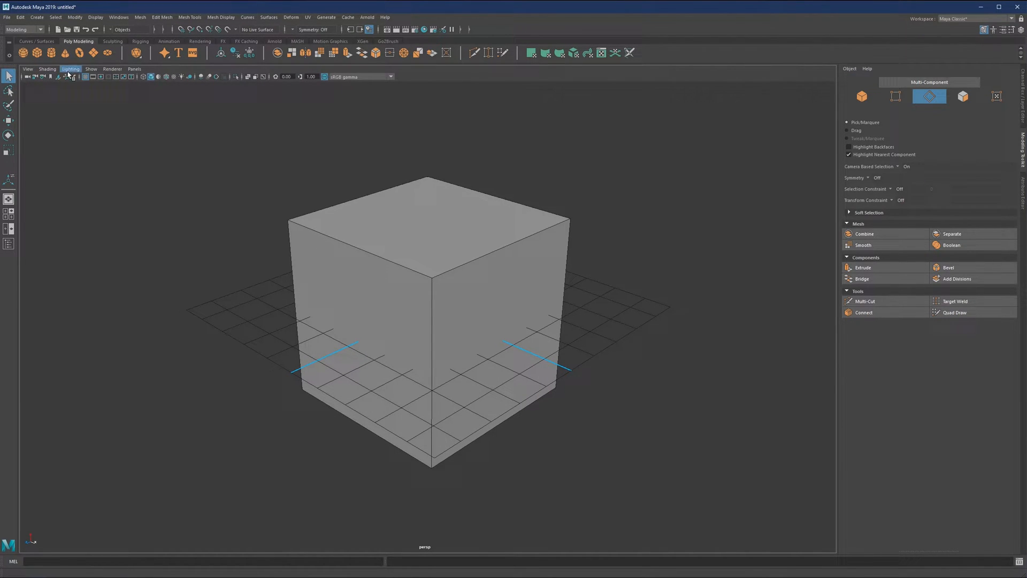
{"action": "left_click", "coordinate": [425, 295]}
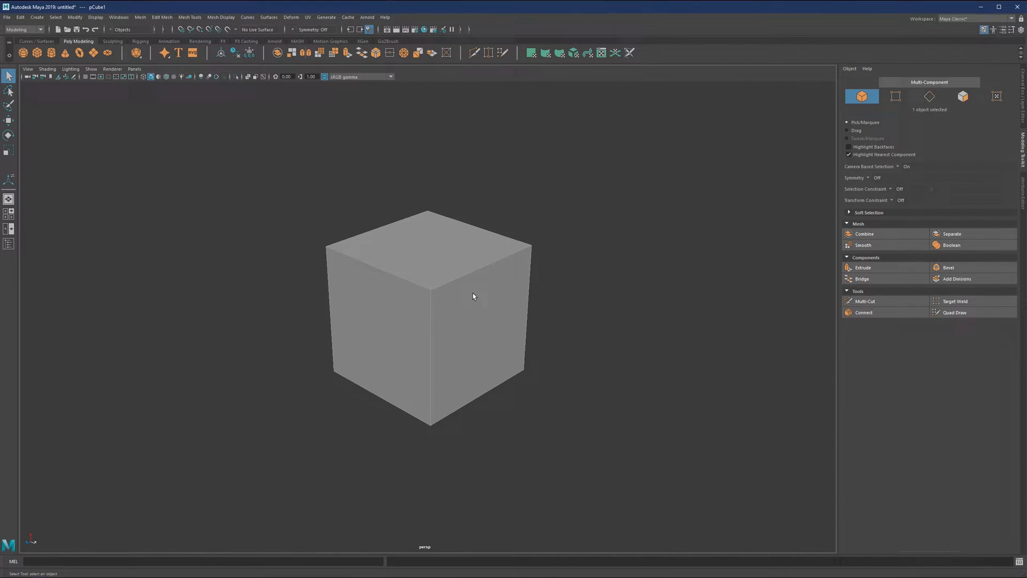
{"action": "left_click", "coordinate": [962, 96]}
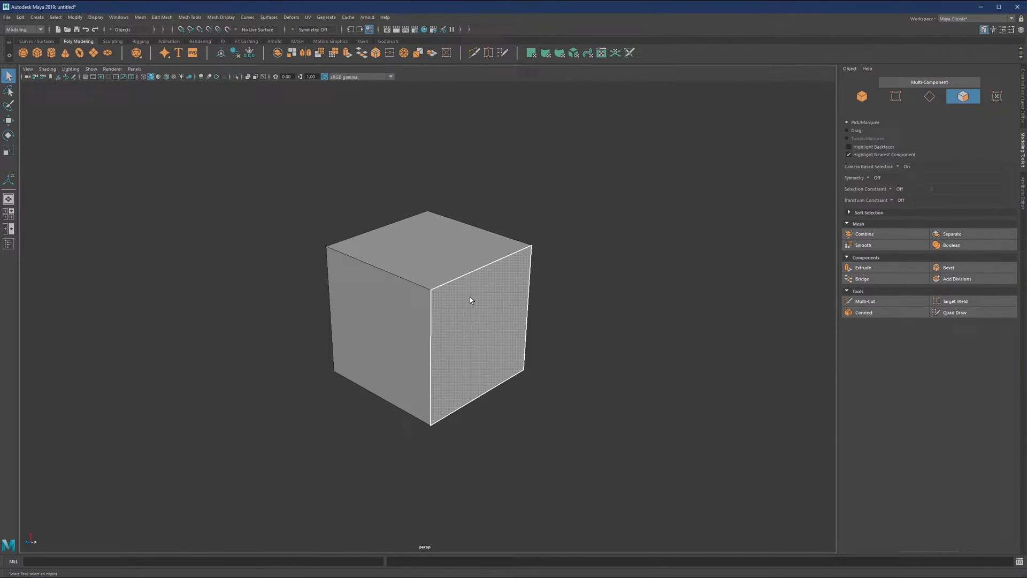
{"action": "left_click", "coordinate": [928, 96]}
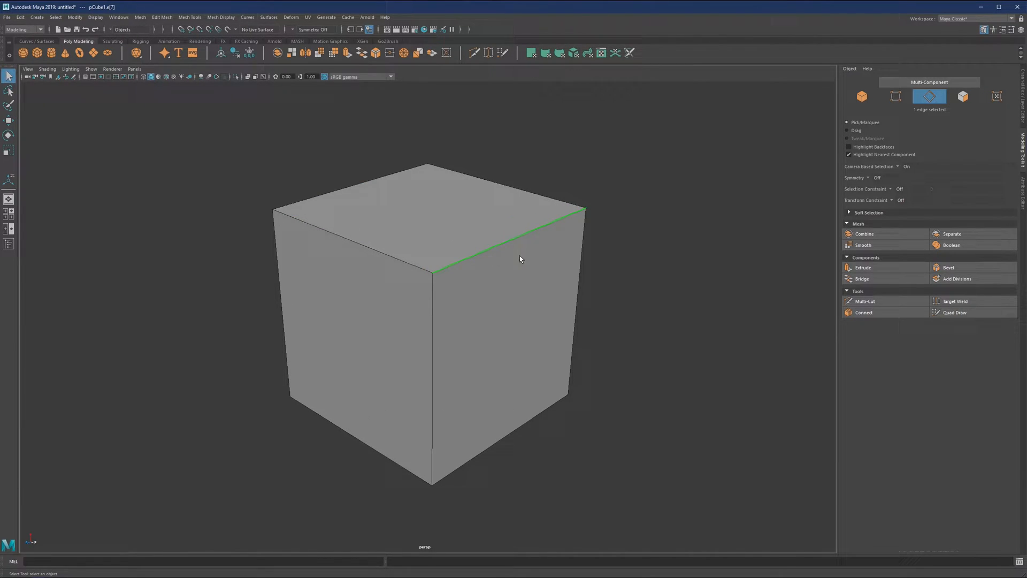
{"action": "mouse_move", "coordinate": [511, 282]}
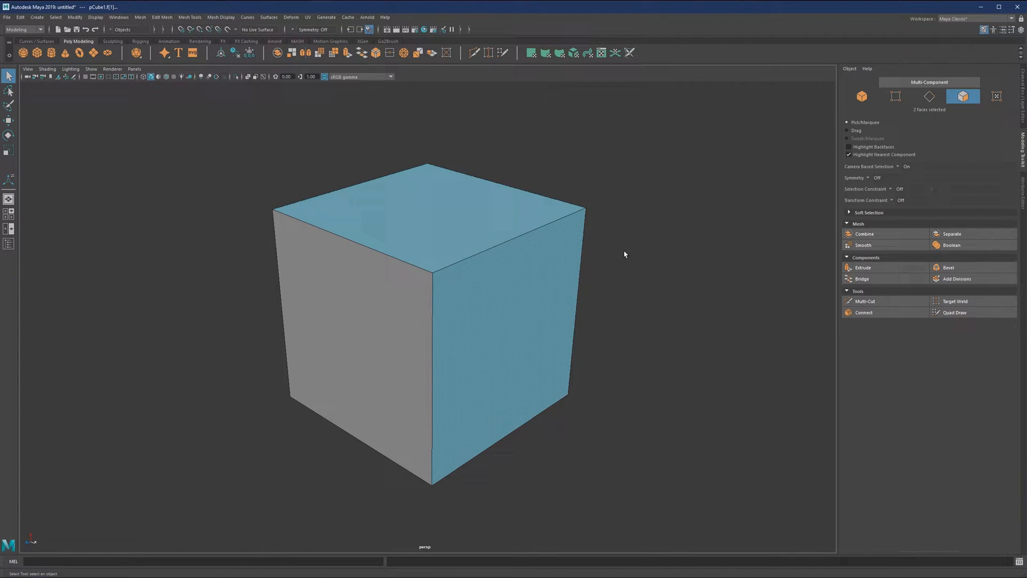
Step: Bevel the cube's top and vertical edges with fraction 0.044 and 12 segments, then deselect
{"action": "left_click", "coordinate": [432, 268]}
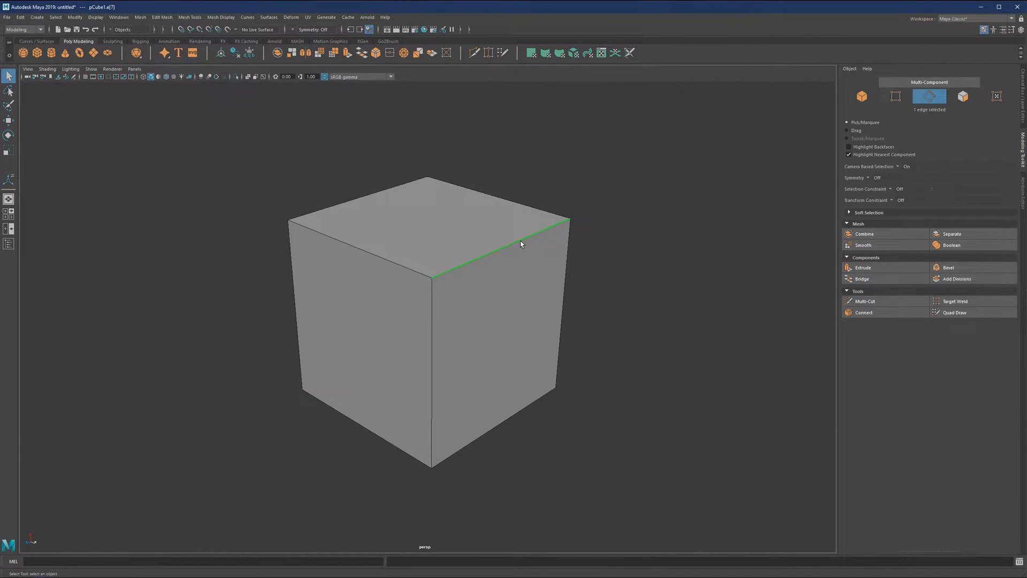
{"action": "right_click", "coordinate": [521, 244]}
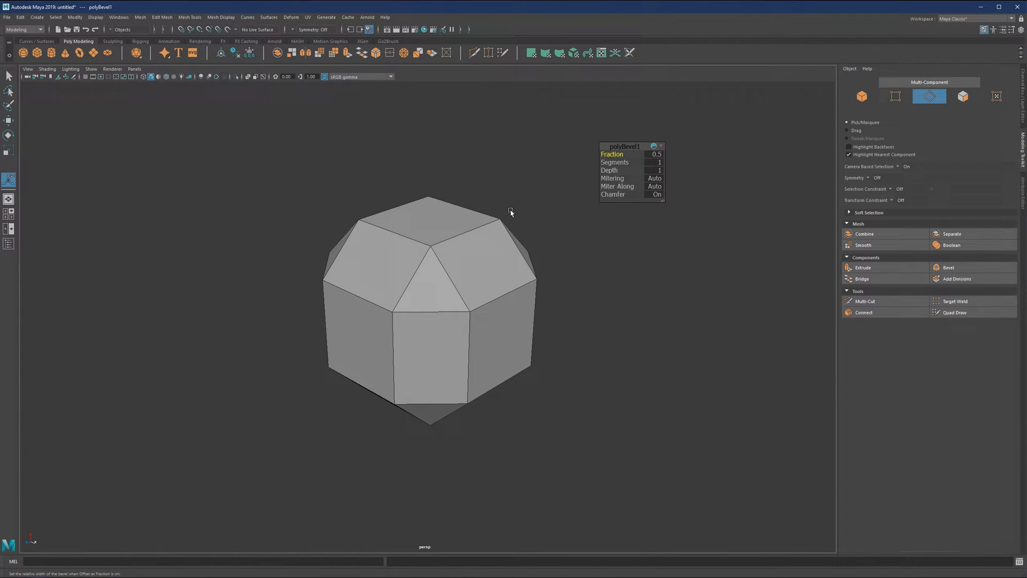
{"action": "mouse_move", "coordinate": [590, 172]}
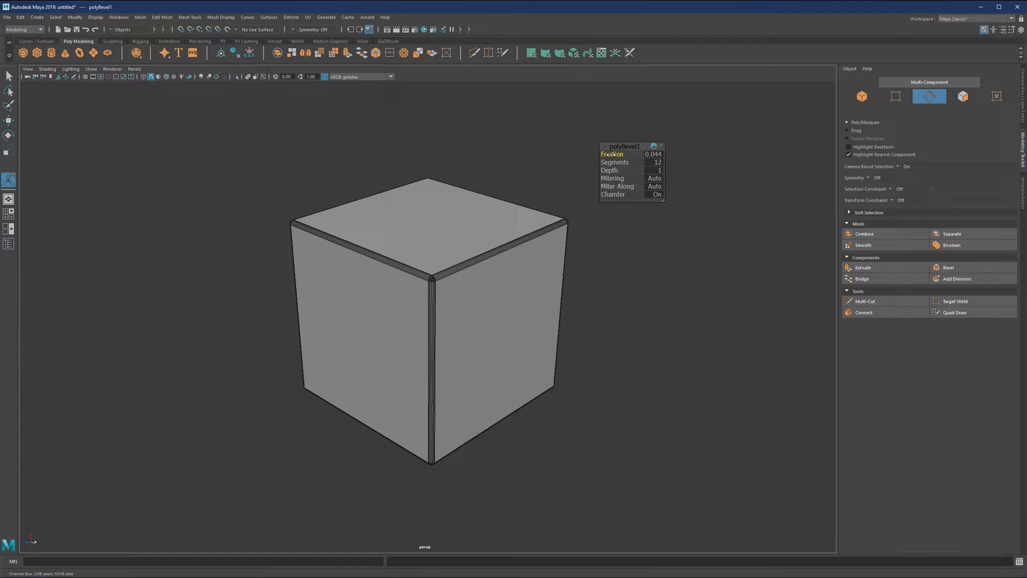
{"action": "left_click", "coordinate": [518, 273]}
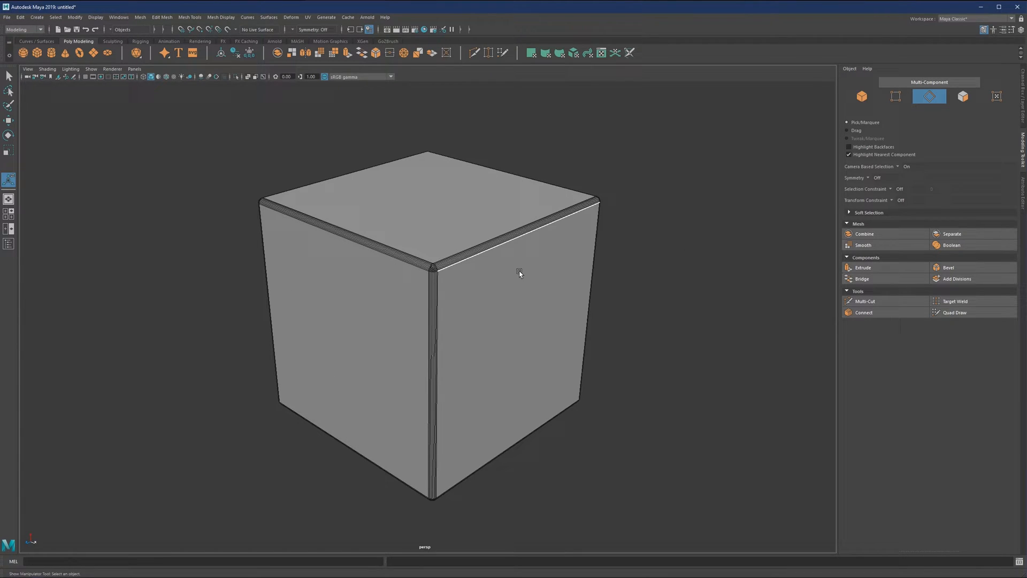
{"action": "left_click", "coordinate": [861, 96]}
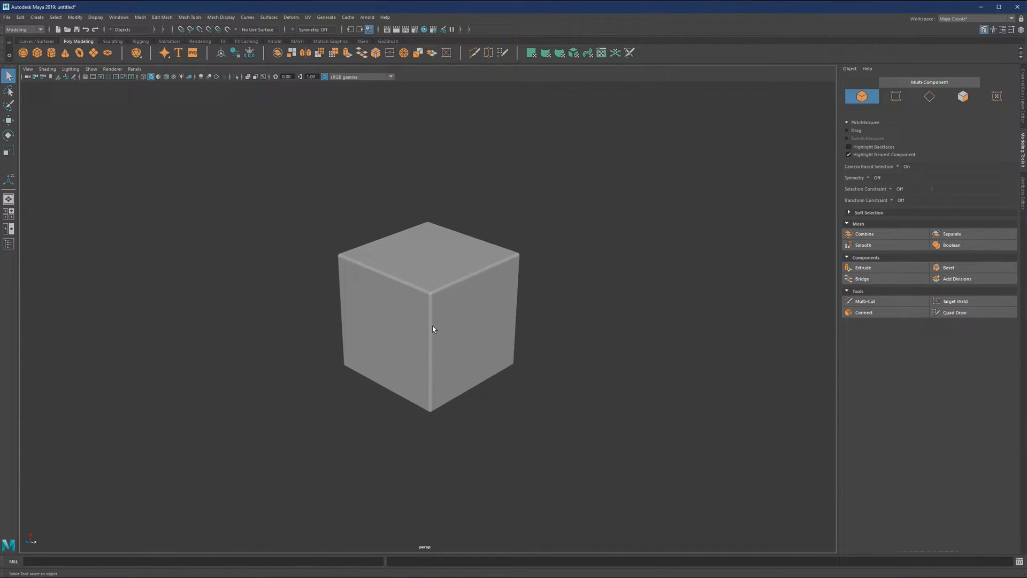
{"action": "scroll", "scroll_direction": "up", "scroll_amount": 3}
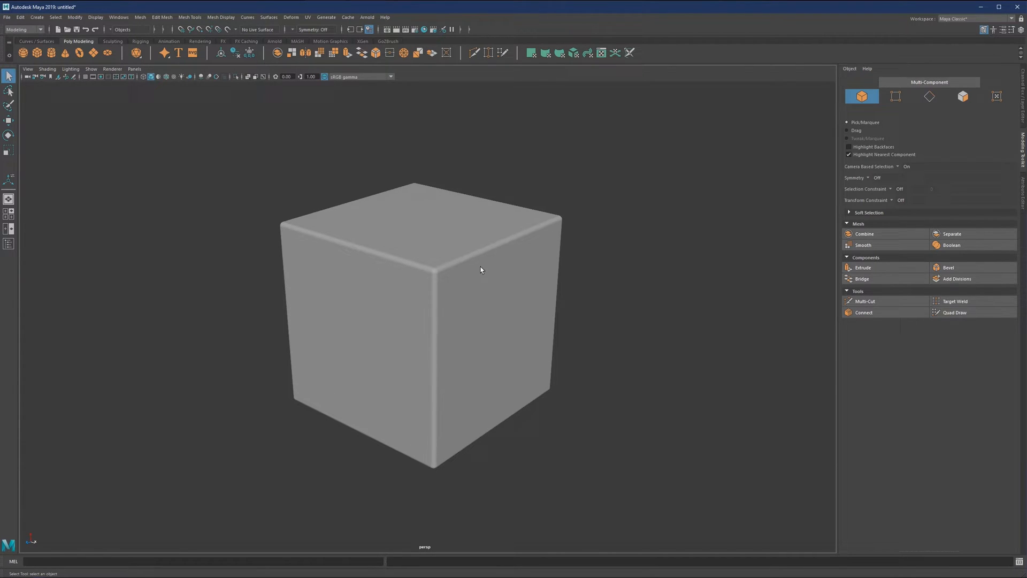
{"action": "mouse_move", "coordinate": [479, 256]}
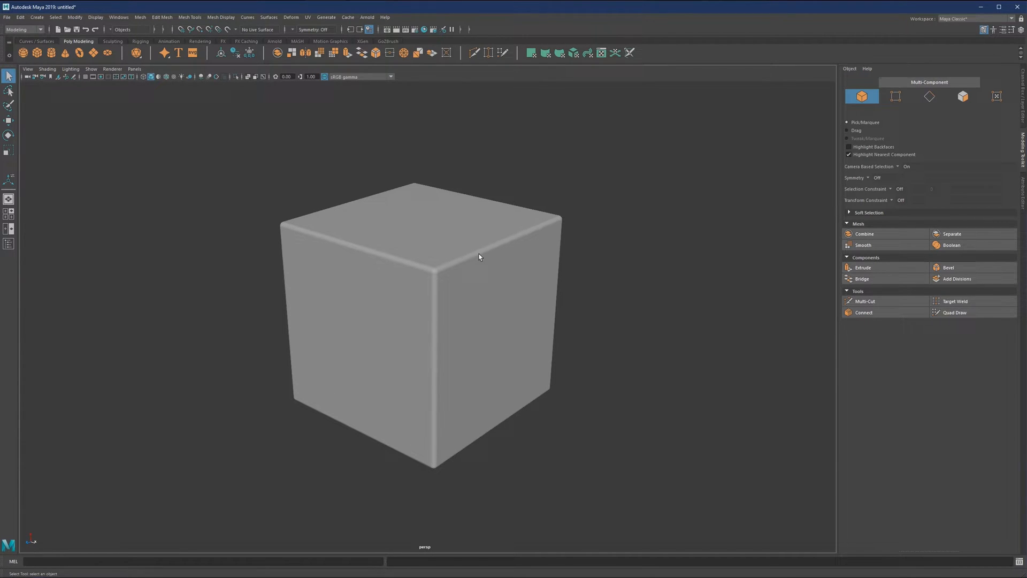
{"action": "mouse_move", "coordinate": [471, 264]}
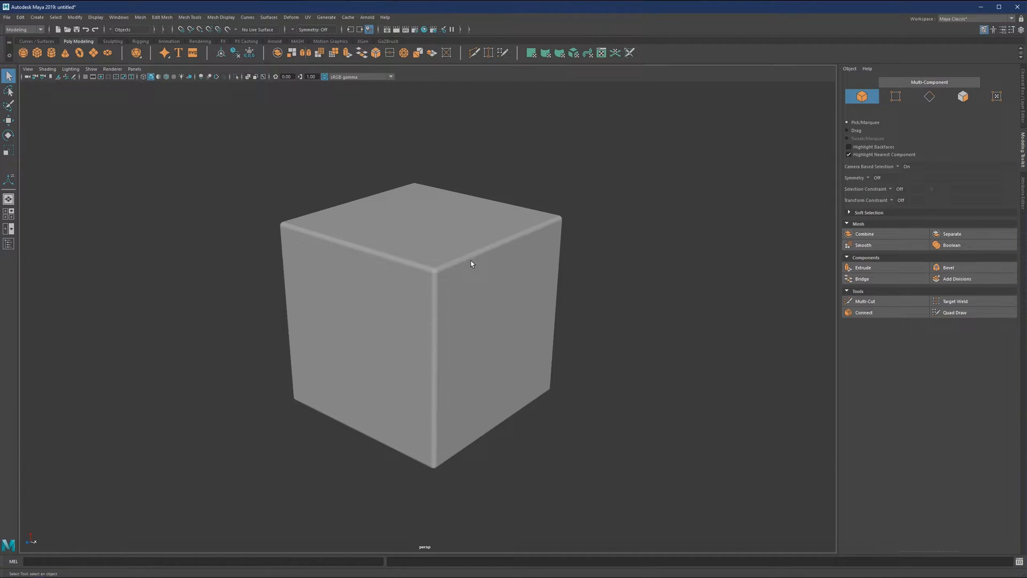
{"action": "mouse_move", "coordinate": [548, 235]}
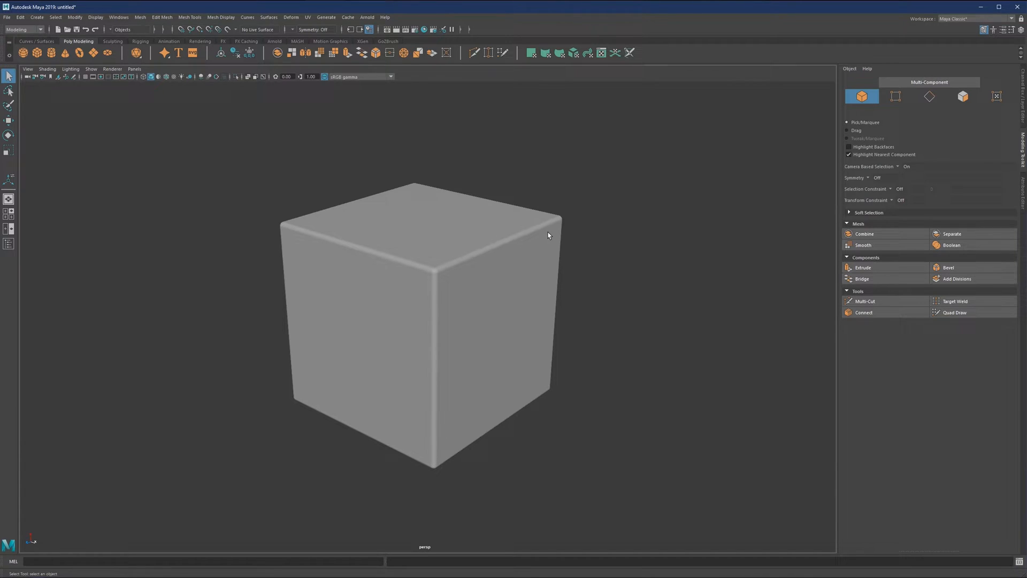
{"action": "mouse_move", "coordinate": [526, 233]}
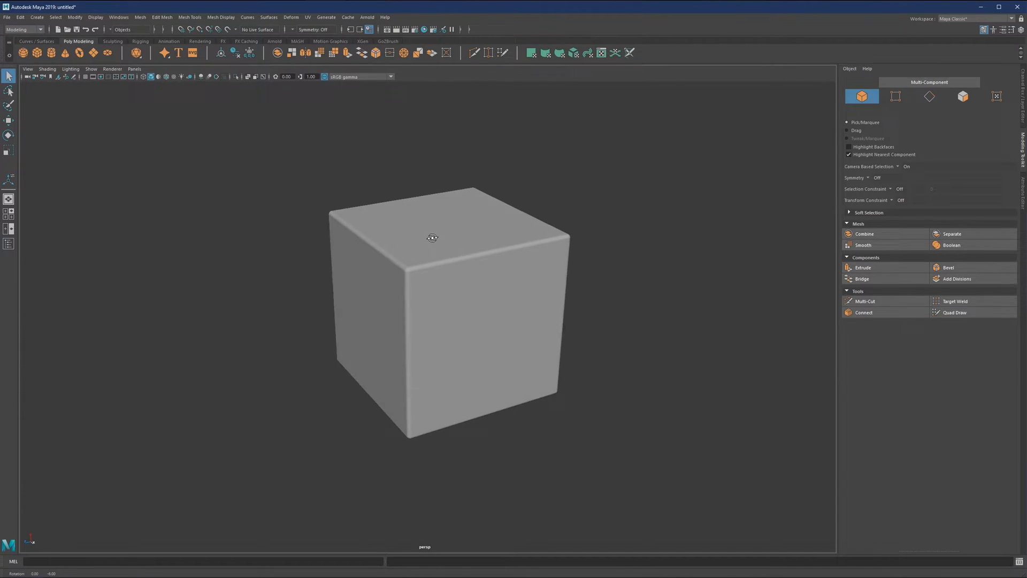
Step: Re-bevel all twelve cube edges with fraction 0.072, 12 segments and depth 1
{"action": "left_click", "coordinate": [929, 96]}
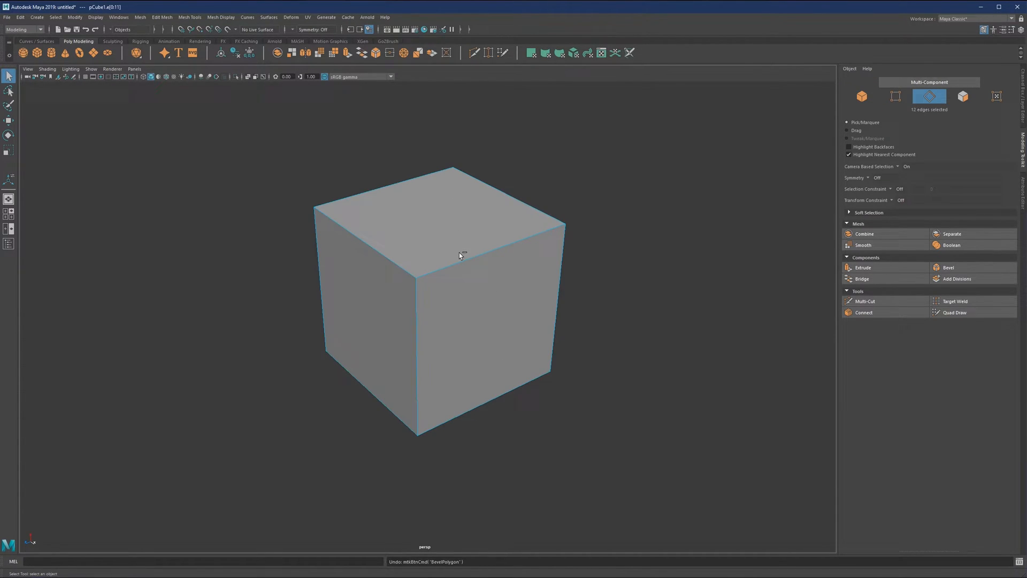
{"action": "right_click", "coordinate": [485, 247]}
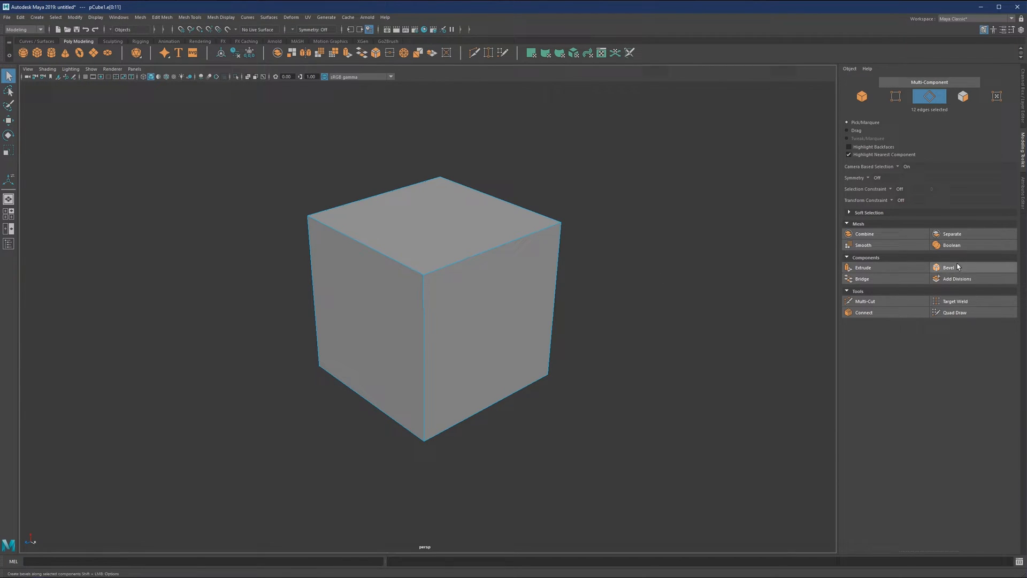
{"action": "left_click", "coordinate": [948, 267]}
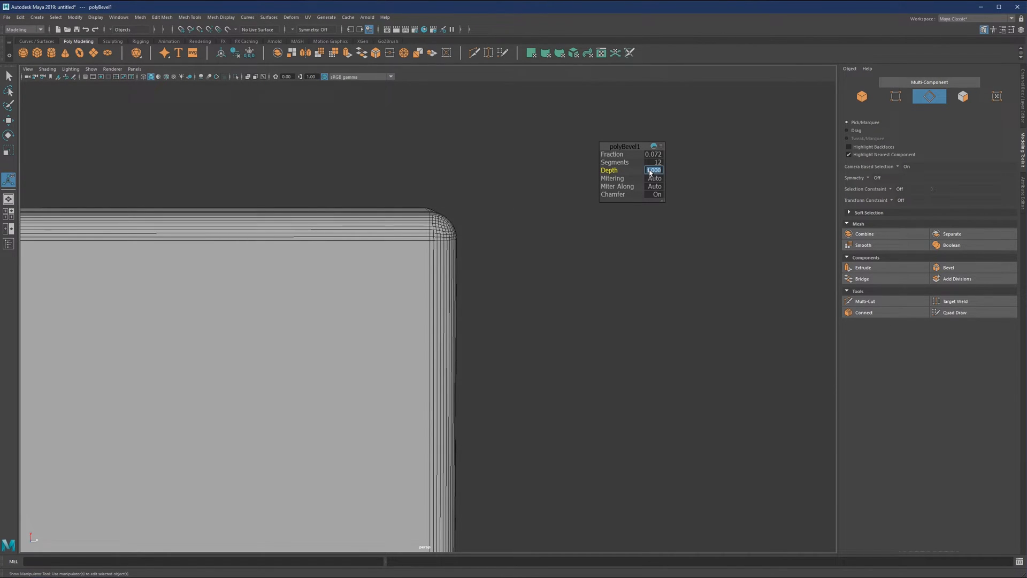
{"action": "type", "text": "0"}
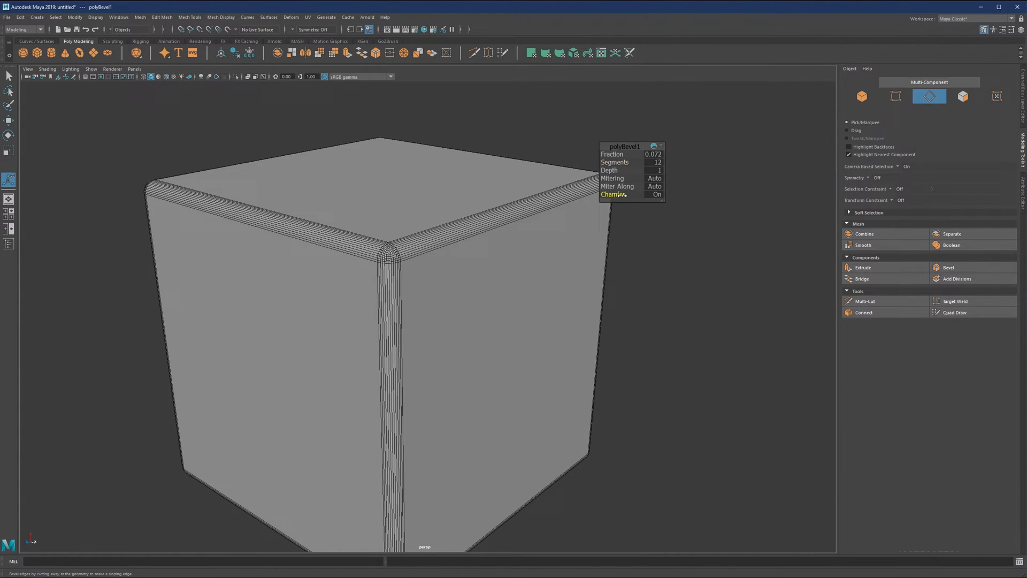
Step: Turn Chamfer off on polyBevel1 and reduce Segments to 1 for flat narrow edges
{"action": "left_click", "coordinate": [656, 193]}
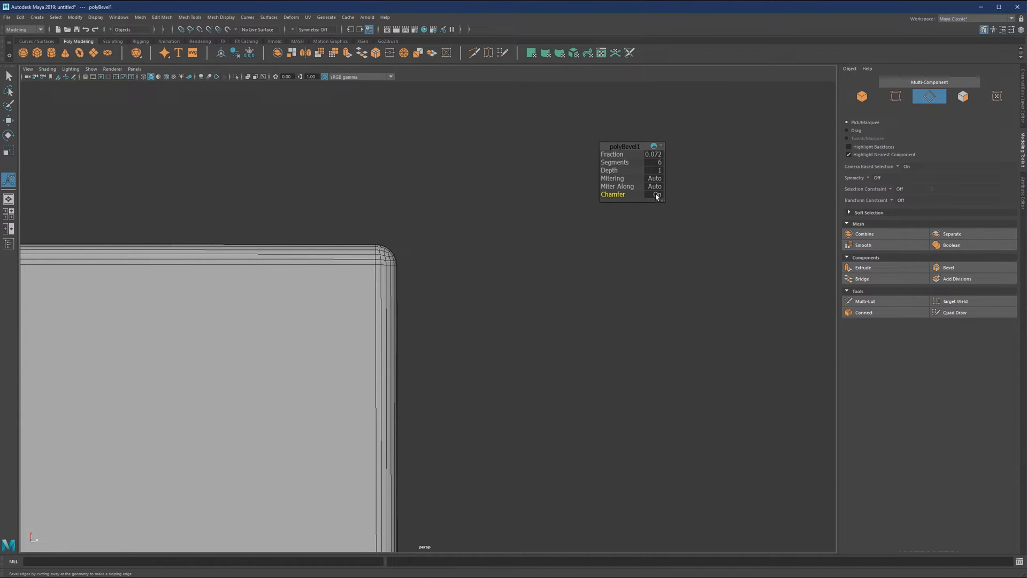
{"action": "left_click", "coordinate": [656, 194]}
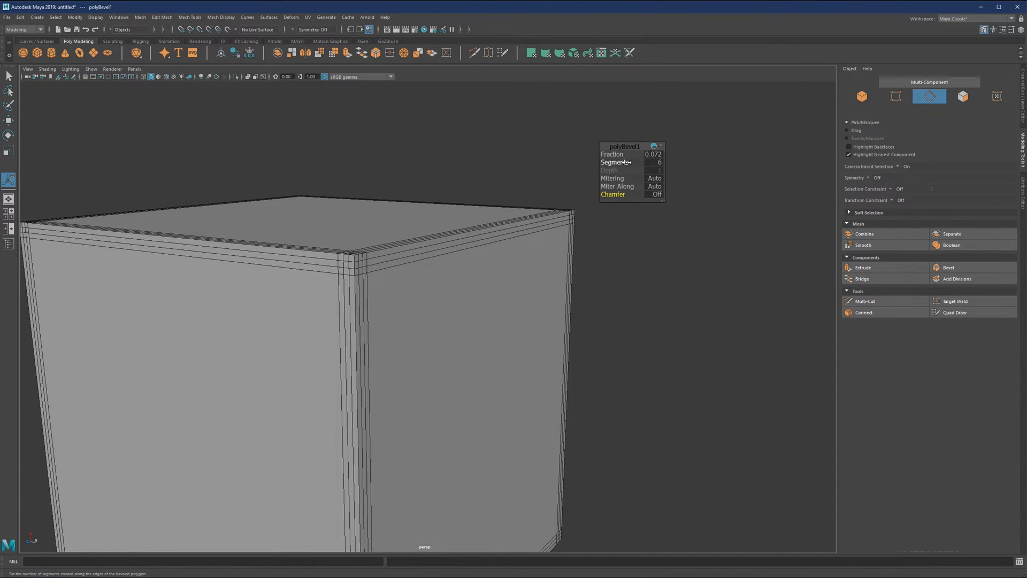
{"action": "triple_click", "coordinate": [645, 161]}
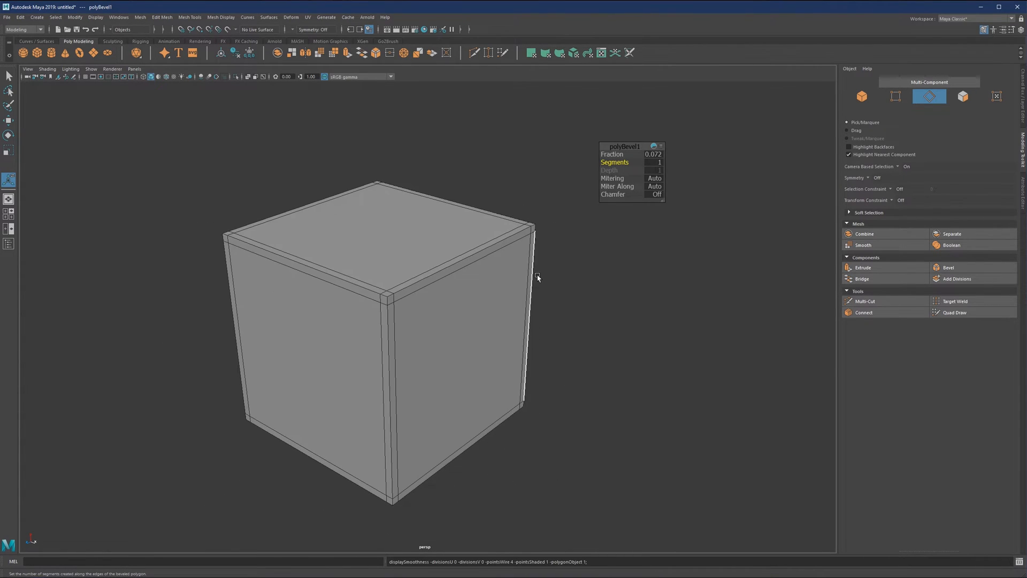
{"action": "mouse_move", "coordinate": [564, 246]}
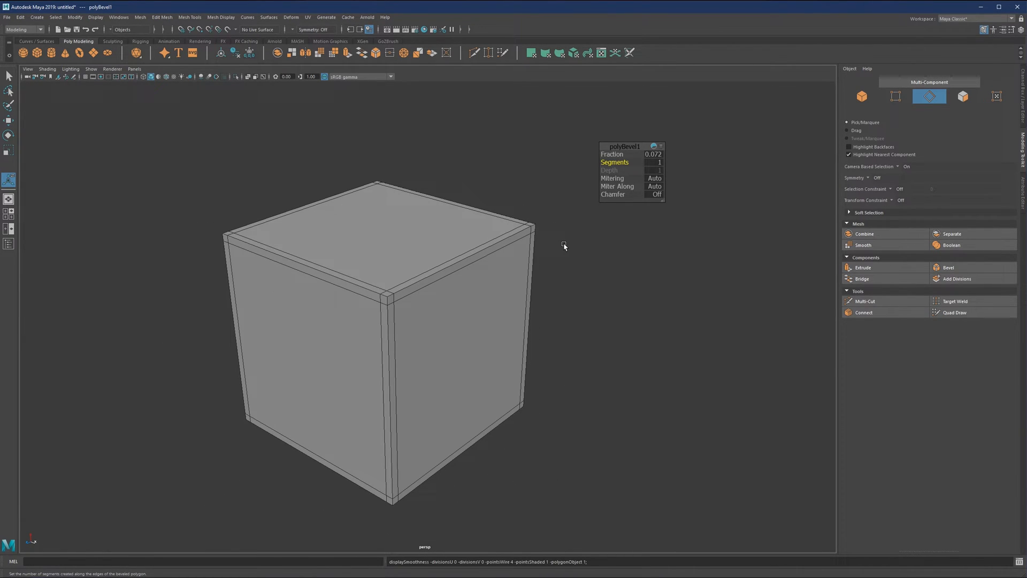
{"action": "mouse_move", "coordinate": [610, 193]}
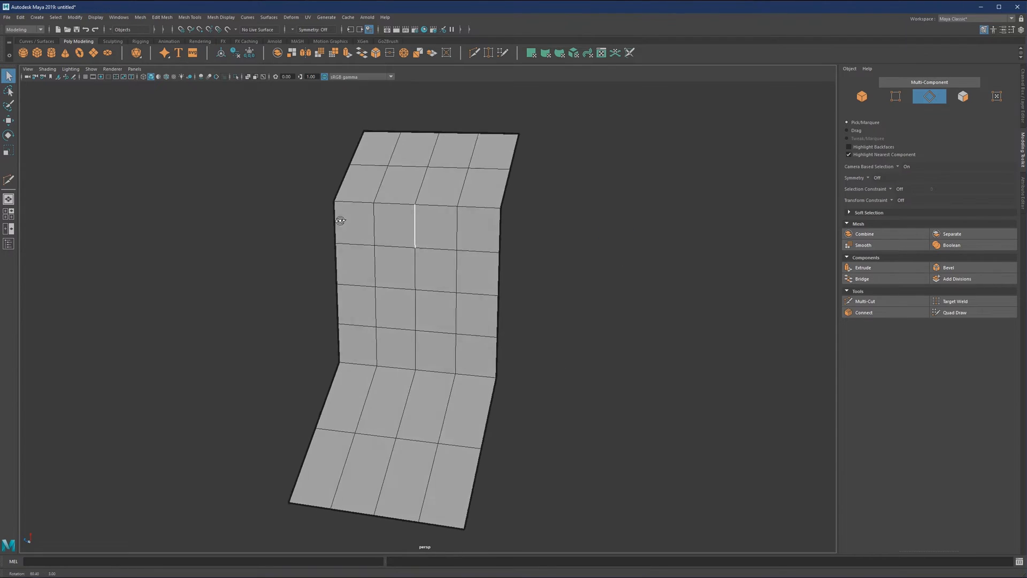
Step: Select pCube1, check it in wireframe, and pick the edge loops along both bends
{"action": "left_click_drag", "start_coordinate": [341, 220], "coordinate": [392, 216]}
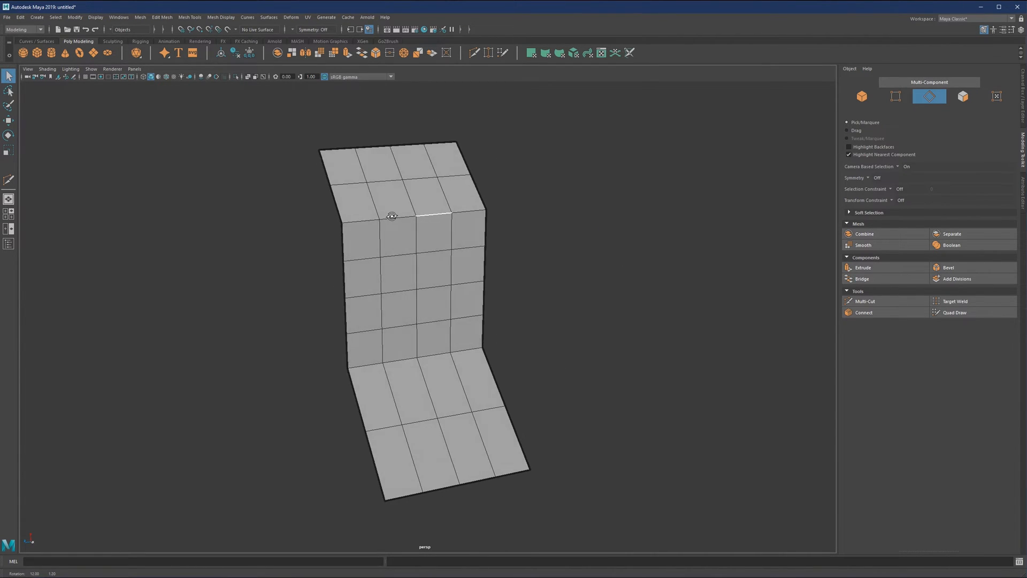
{"action": "left_click", "coordinate": [861, 96]}
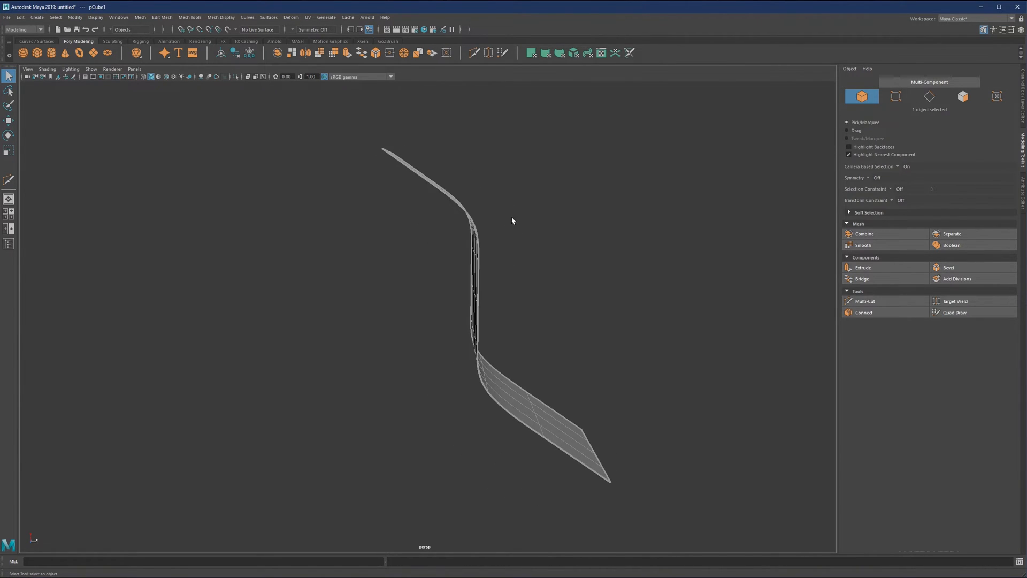
{"action": "key", "text": "1"}
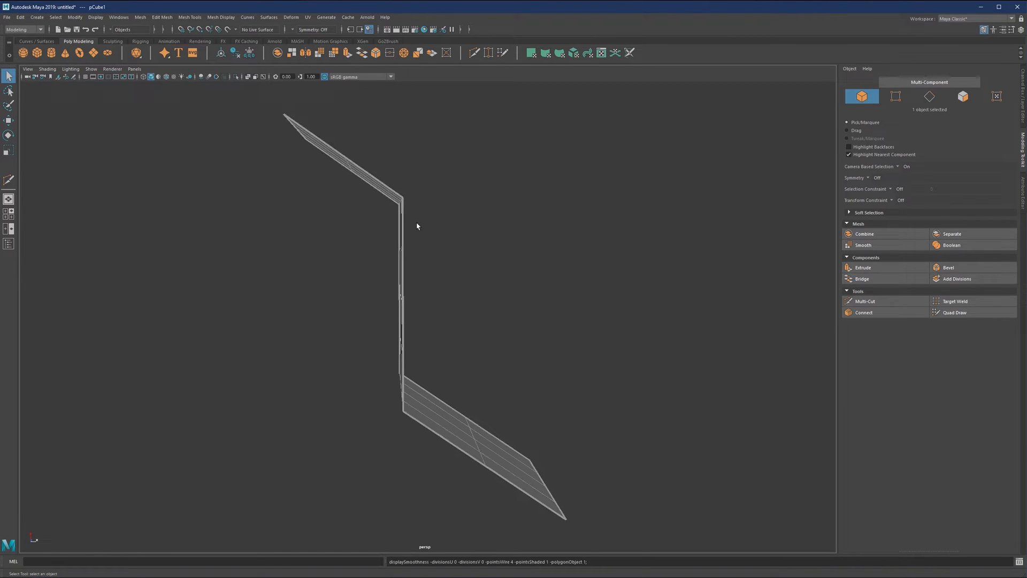
{"action": "left_click", "coordinate": [929, 96]}
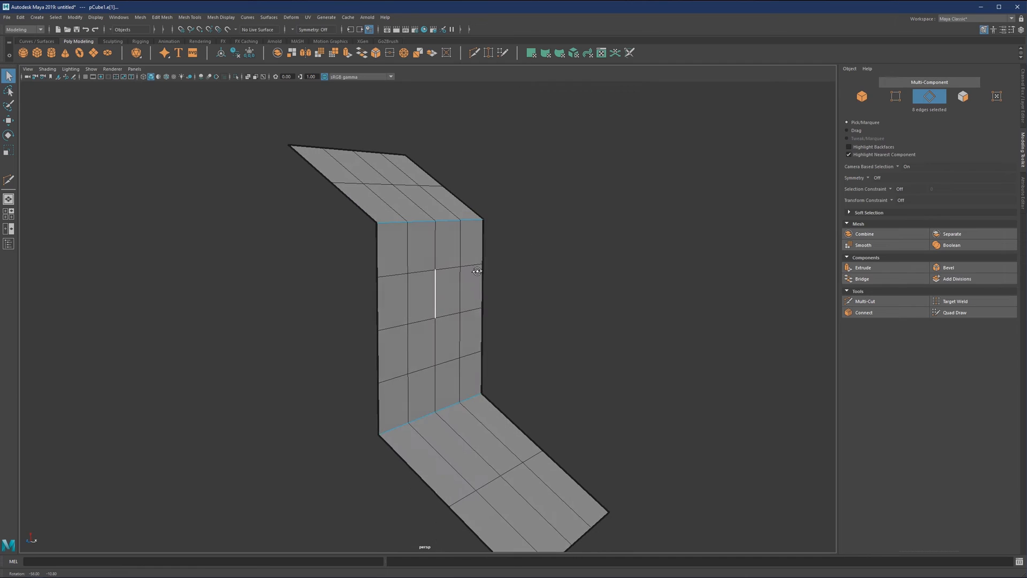
Step: Bevel the bend edges with fraction 0.209 and 12 segments, then pick the groove edge line
{"action": "left_click", "coordinate": [947, 267]}
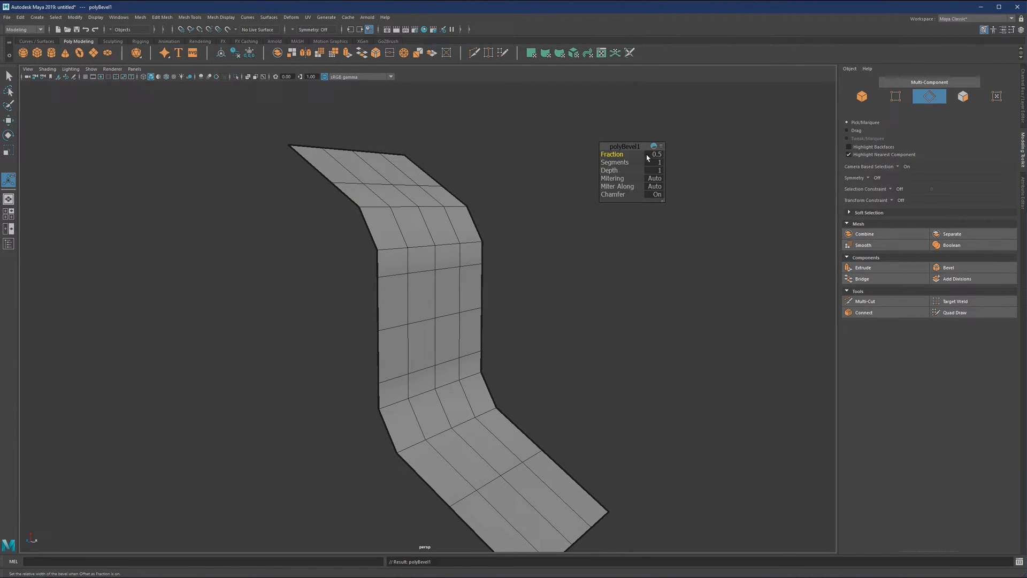
{"action": "left_click", "coordinate": [653, 162]}
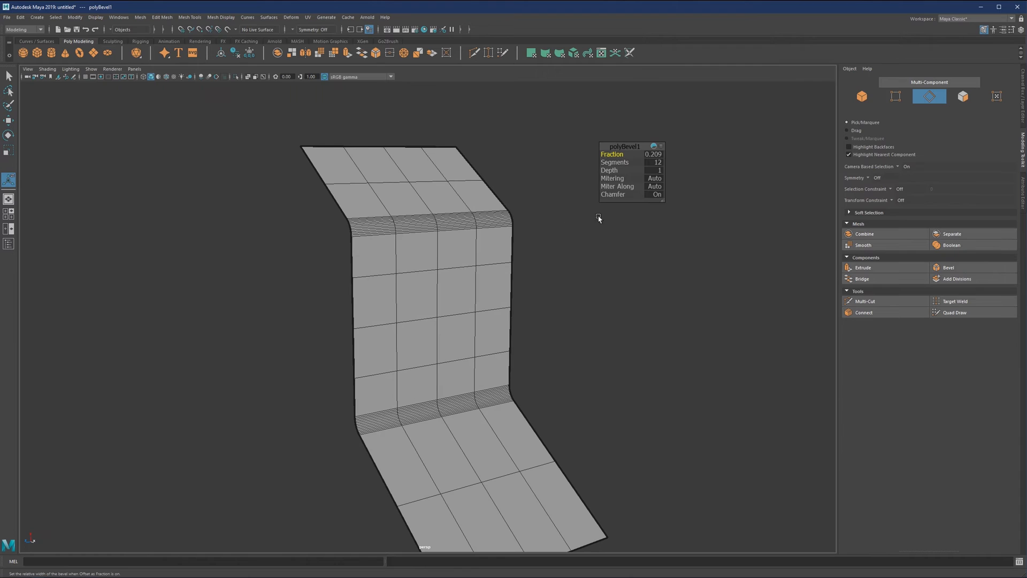
{"action": "left_click", "coordinate": [655, 193]}
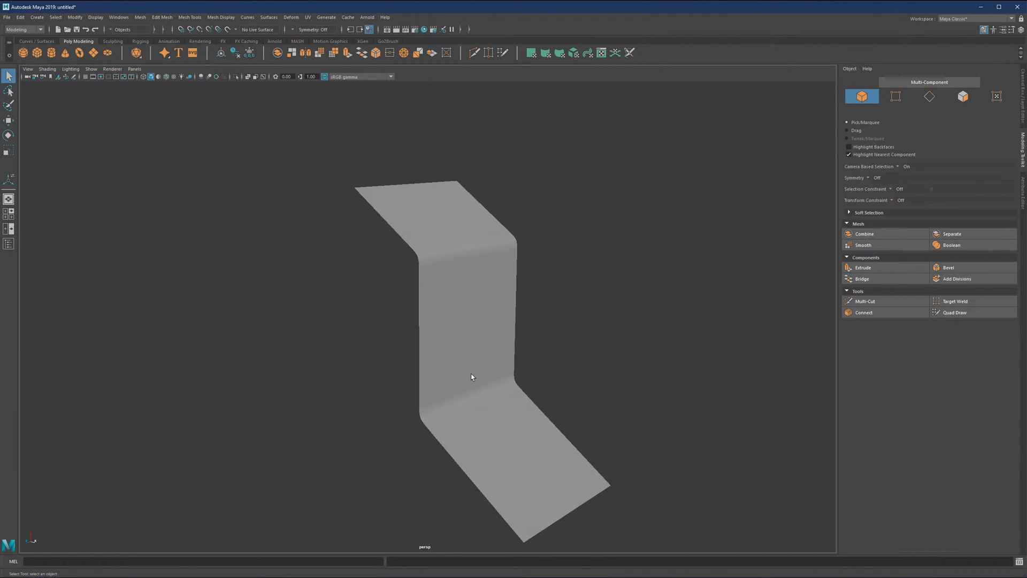
{"action": "left_click", "coordinate": [929, 96]}
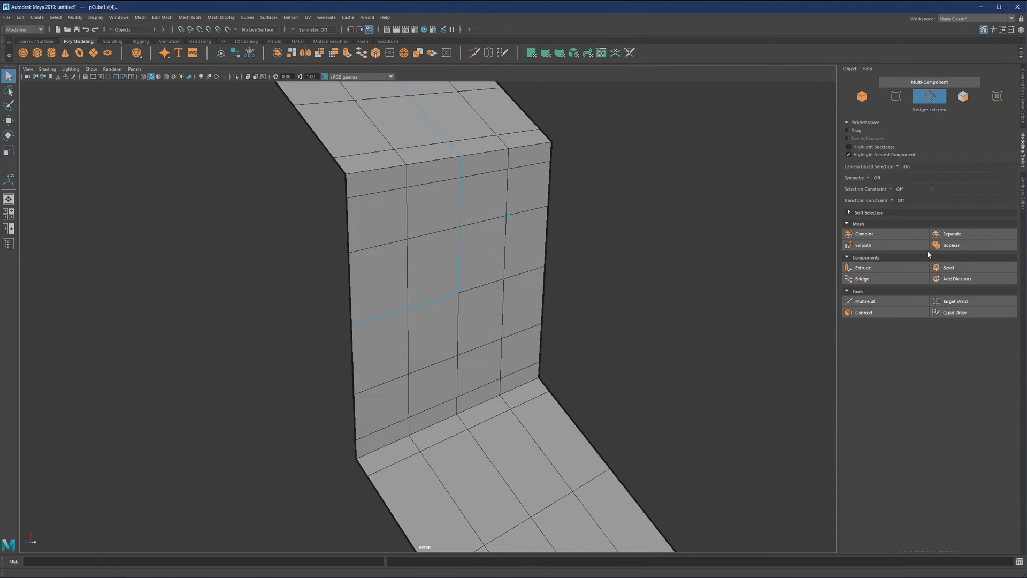
Step: Bevel the L-shaped edge line at fraction 0.074 into a narrow strip and select its faces
{"action": "left_click", "coordinate": [947, 267]}
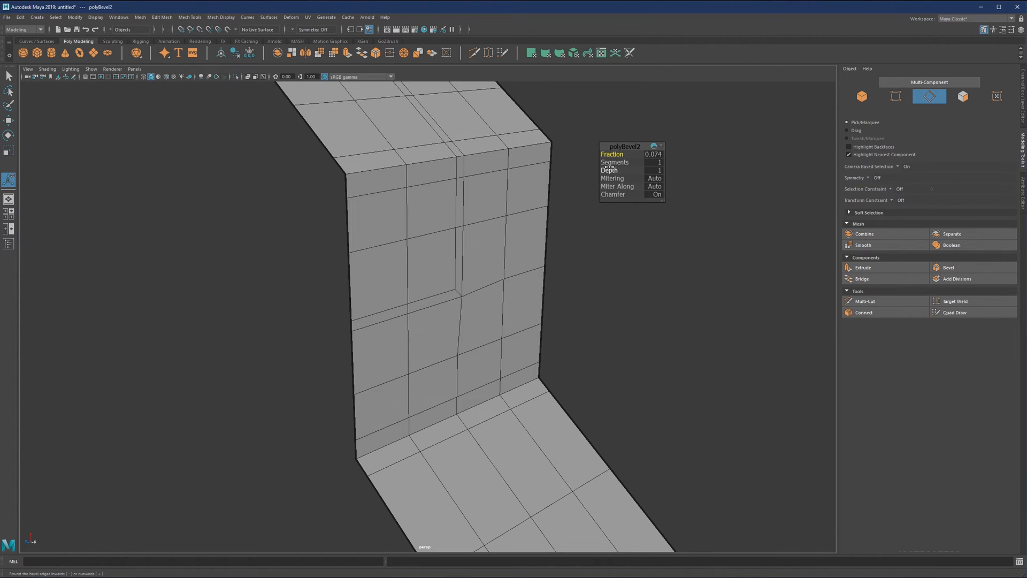
{"action": "triple_click", "coordinate": [660, 162]}
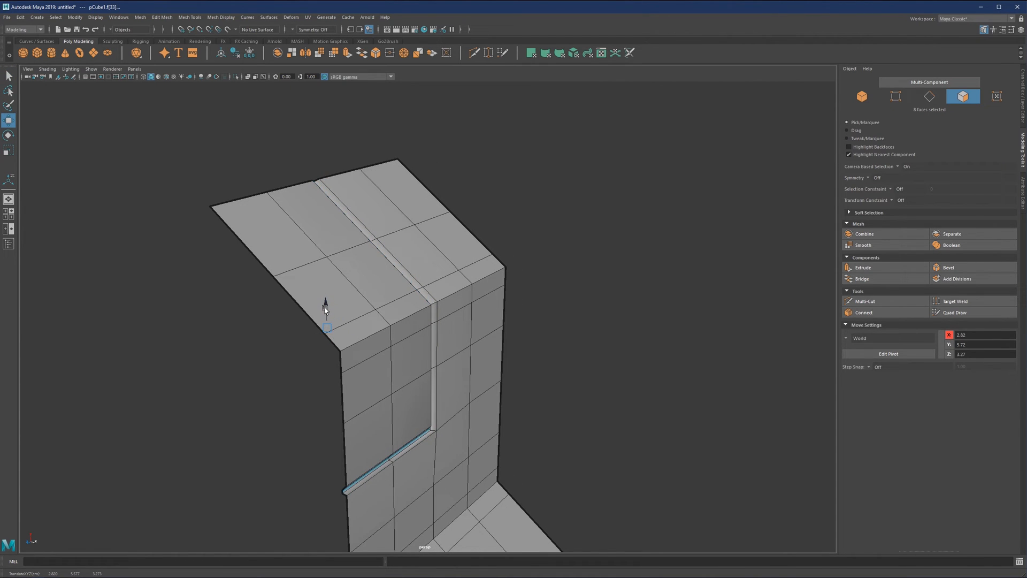
Step: Select the 16 groove border edges and bevel them at fraction 0.5 to keep transitions sharp
{"action": "left_click", "coordinate": [861, 96]}
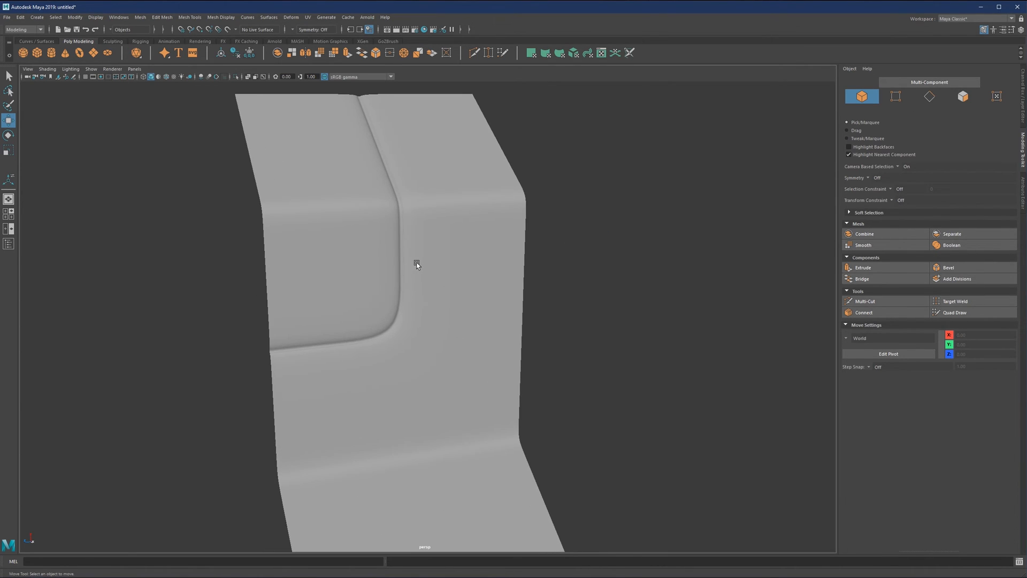
{"action": "left_click", "coordinate": [439, 215]}
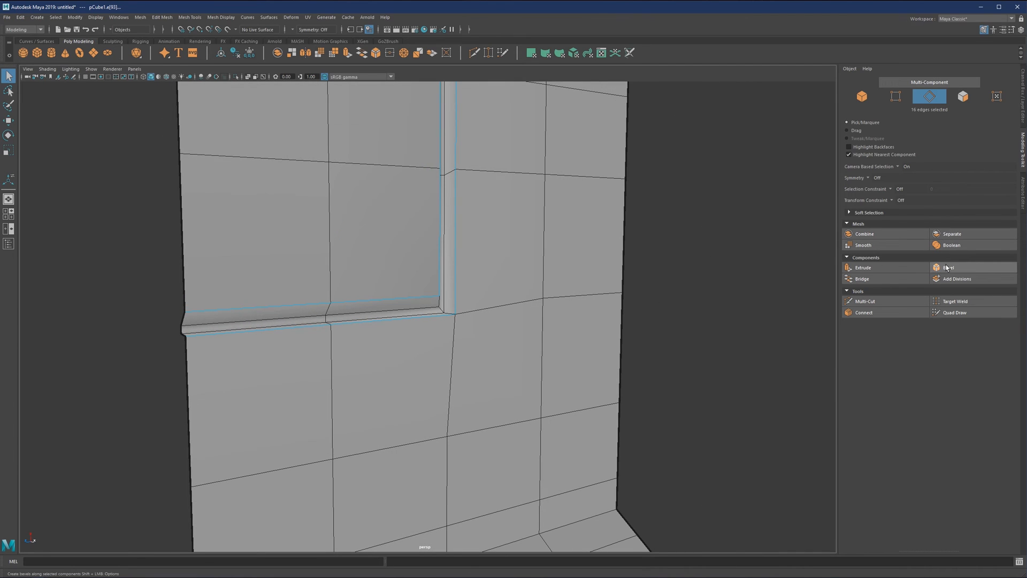
{"action": "left_click", "coordinate": [947, 268]}
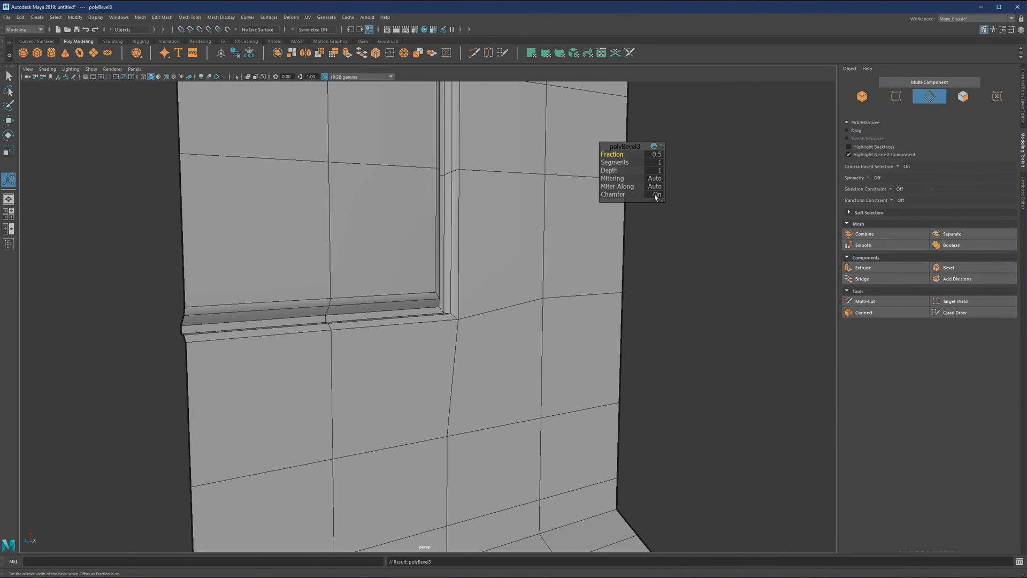